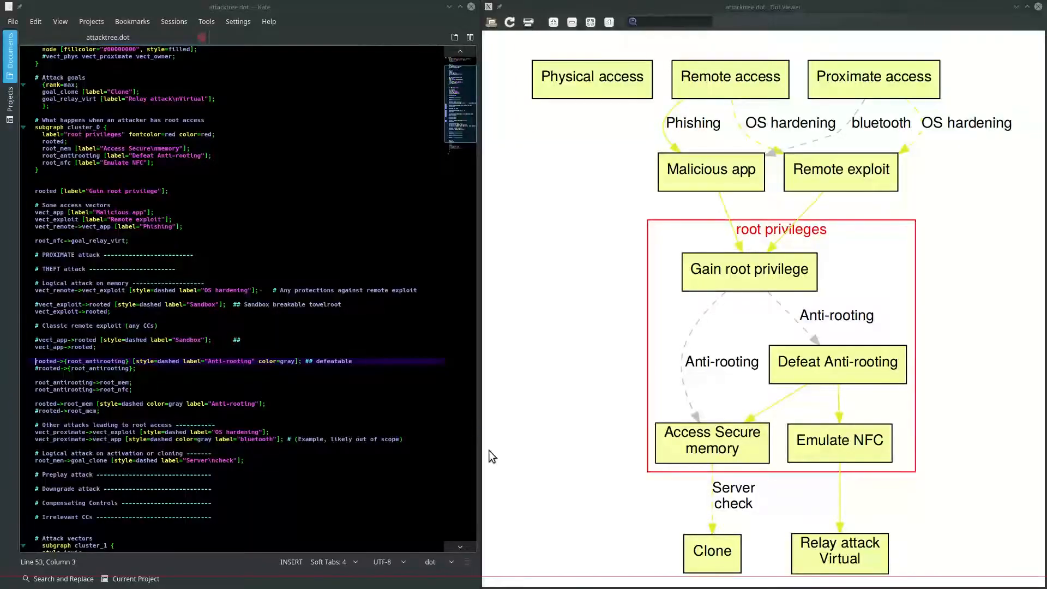
{"action": "left_click", "coordinate": [40, 306]}
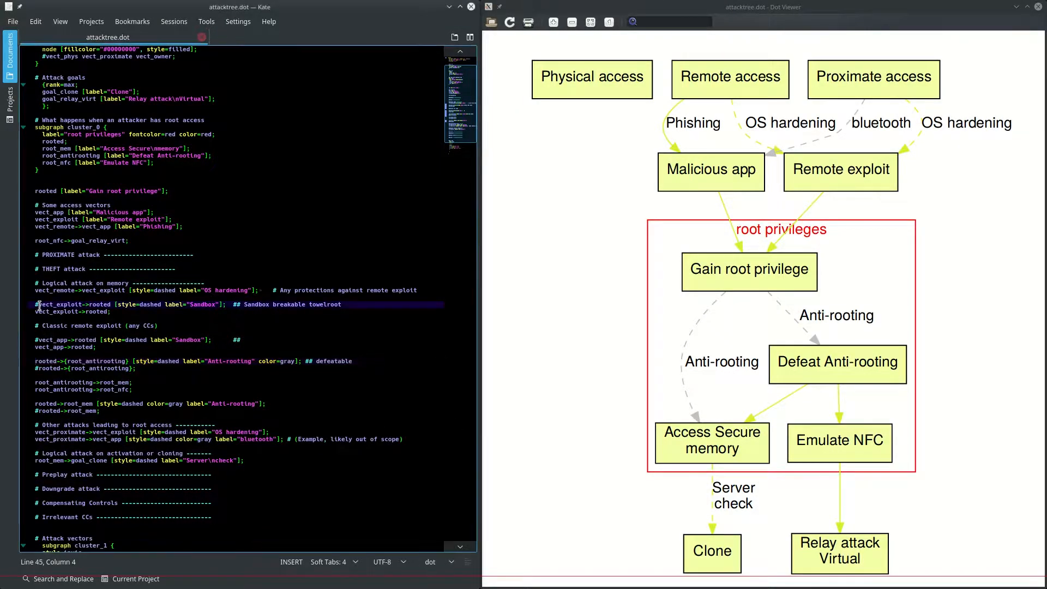